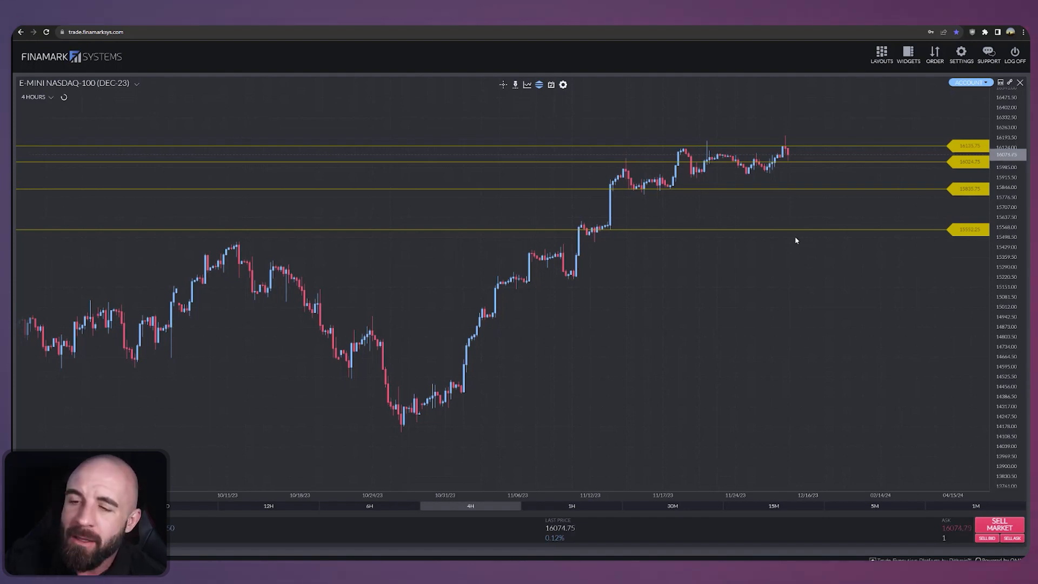
{"action": "mouse_move", "coordinate": [755, 196]}
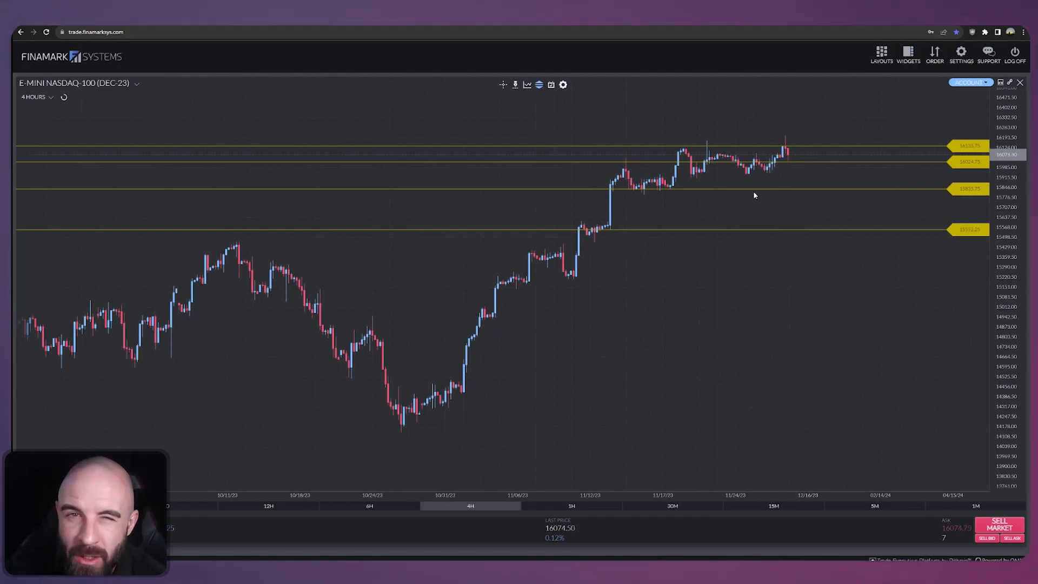
{"action": "mouse_move", "coordinate": [773, 172]}
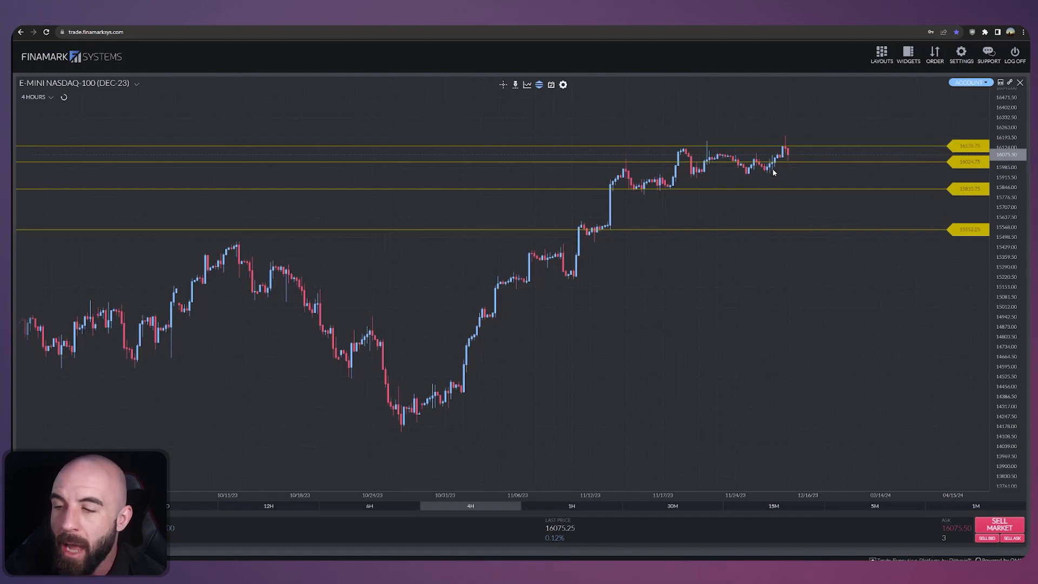
{"action": "mouse_move", "coordinate": [757, 147]}
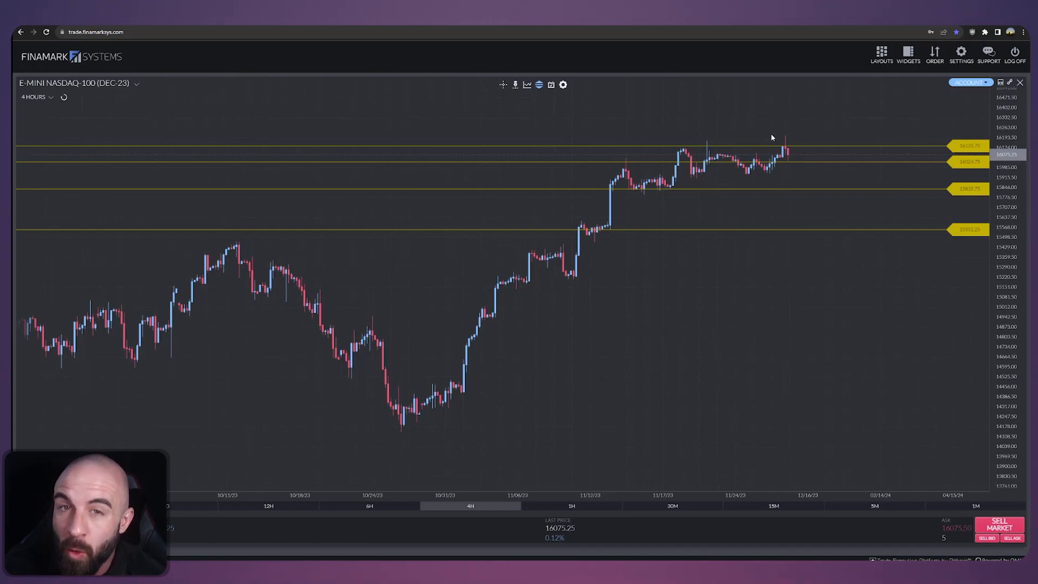
{"action": "mouse_move", "coordinate": [784, 114]}
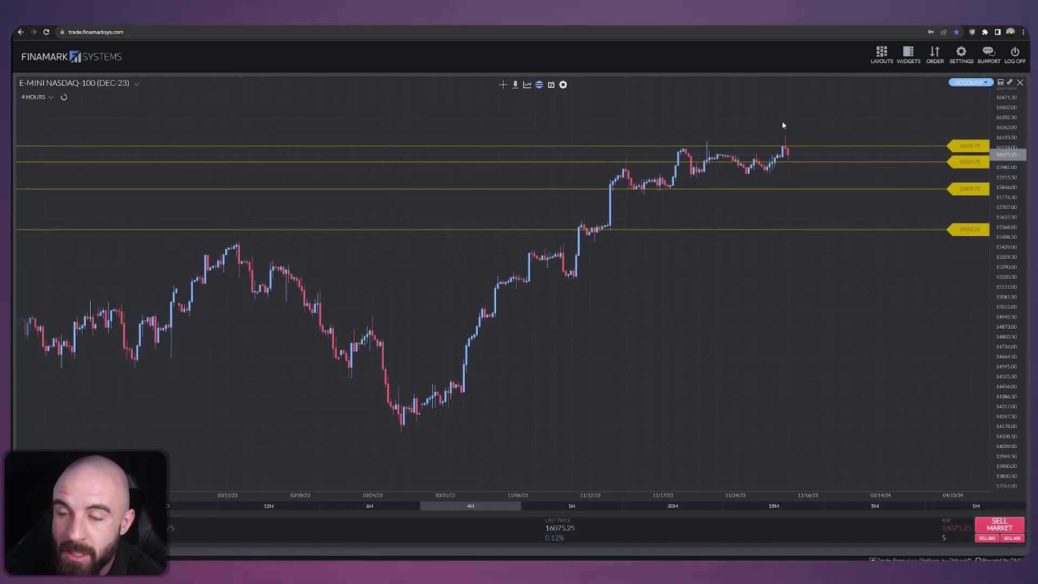
{"action": "mouse_move", "coordinate": [776, 155]}
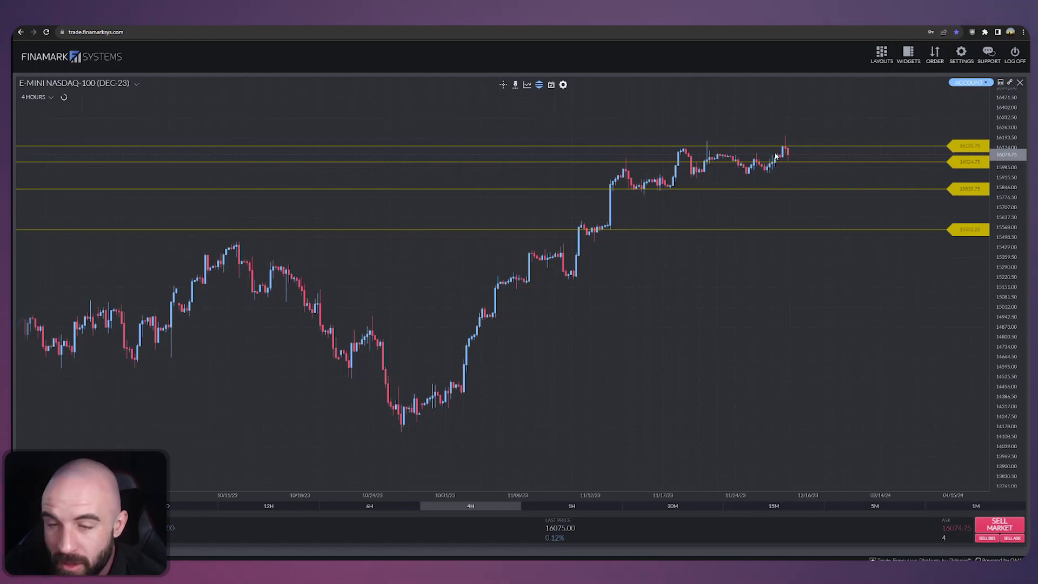
{"action": "mouse_move", "coordinate": [796, 144]}
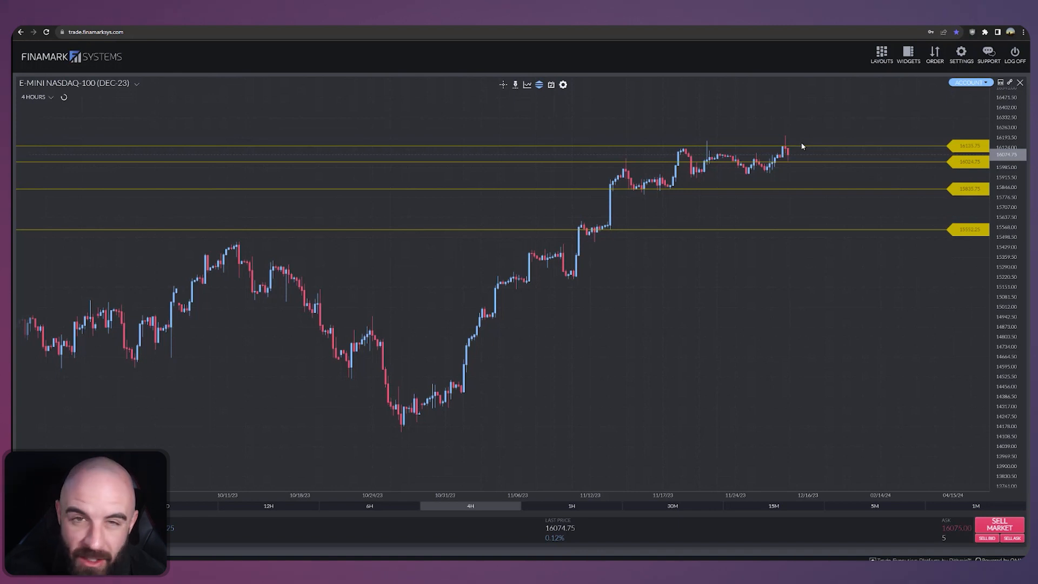
{"action": "mouse_move", "coordinate": [779, 168]}
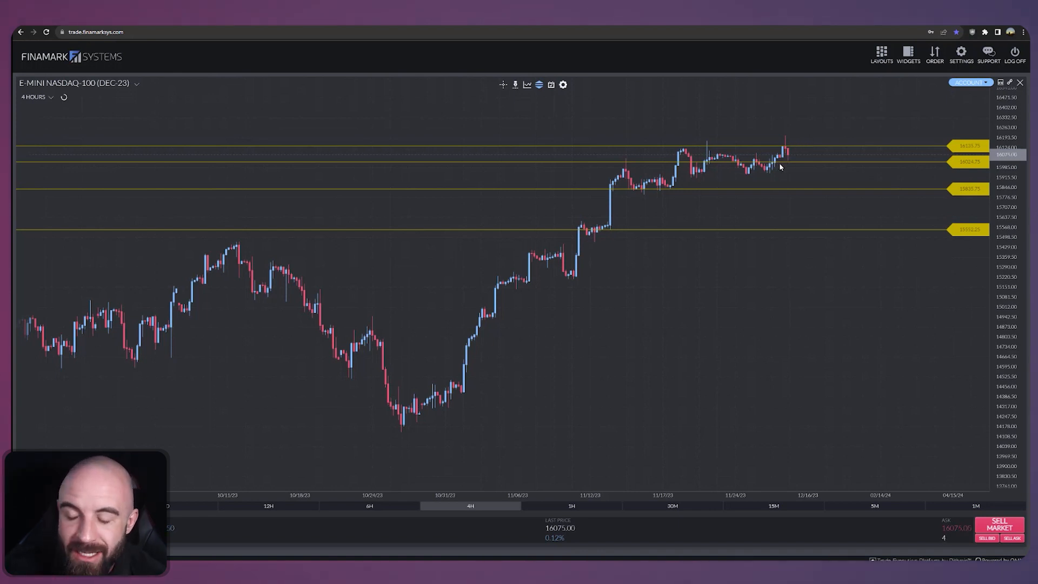
{"action": "mouse_move", "coordinate": [724, 189]}
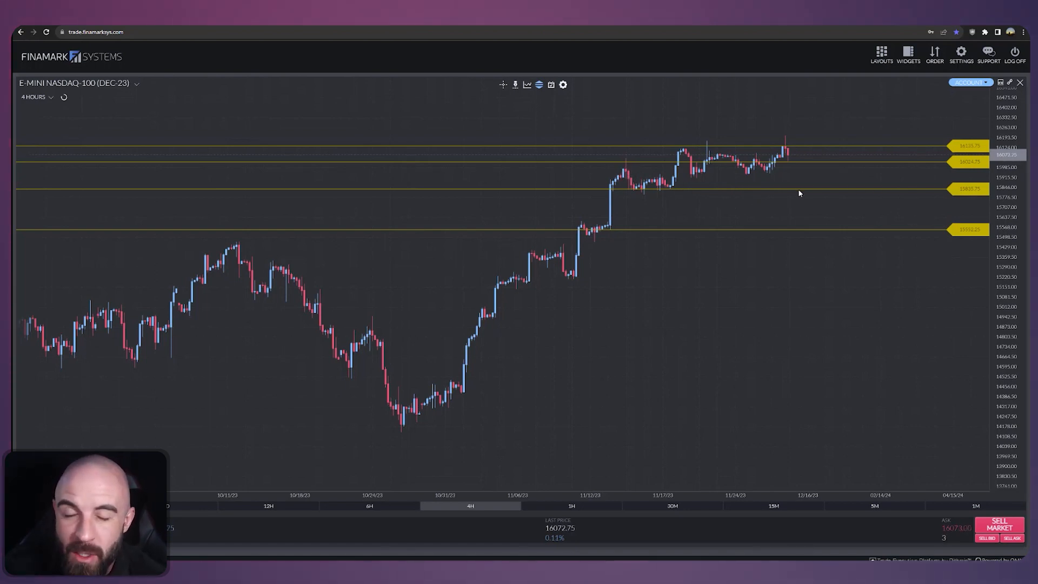
{"action": "mouse_move", "coordinate": [808, 238]}
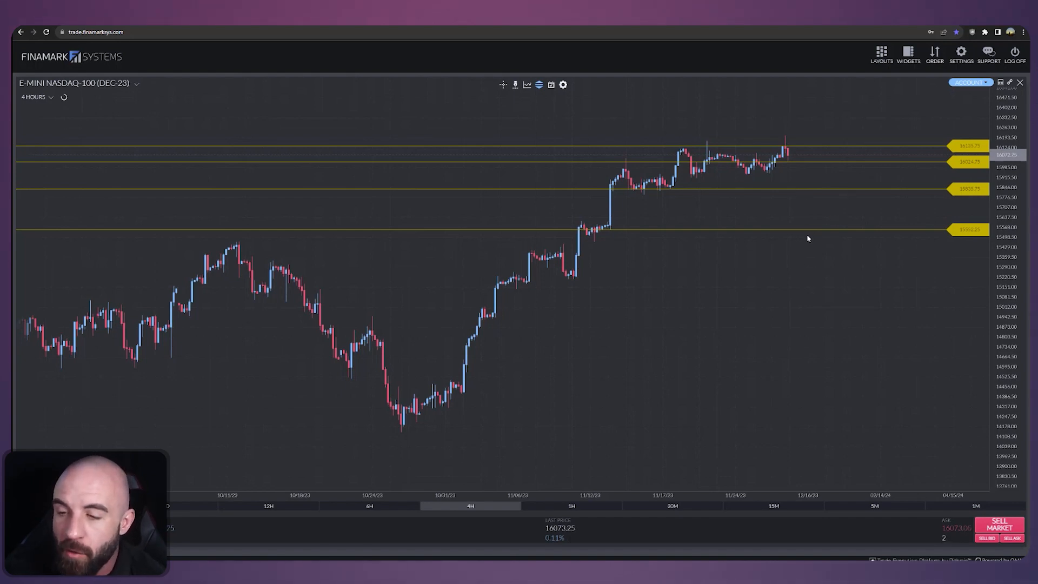
{"action": "mouse_move", "coordinate": [724, 226]}
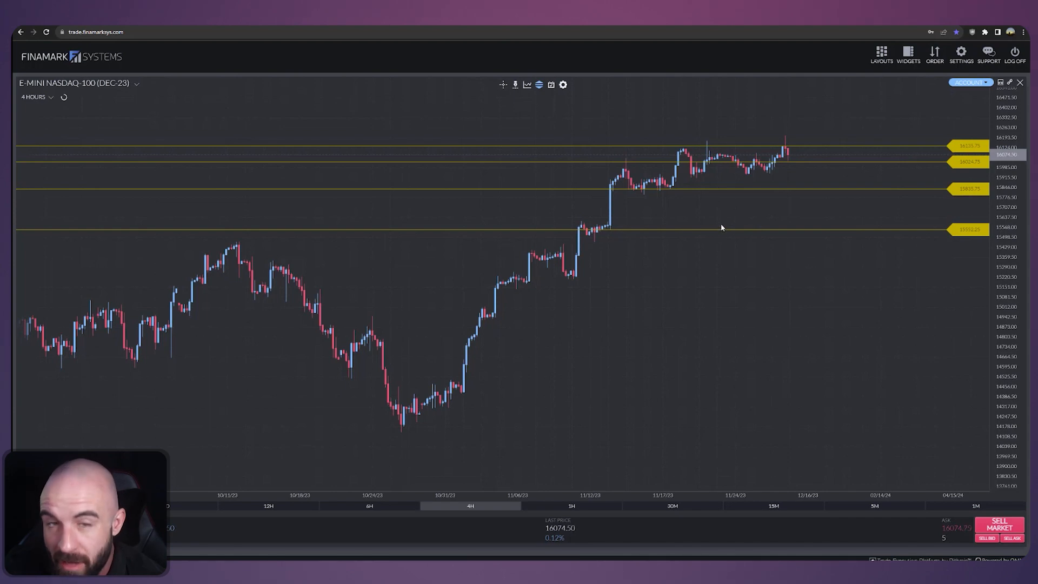
{"action": "mouse_move", "coordinate": [623, 224]}
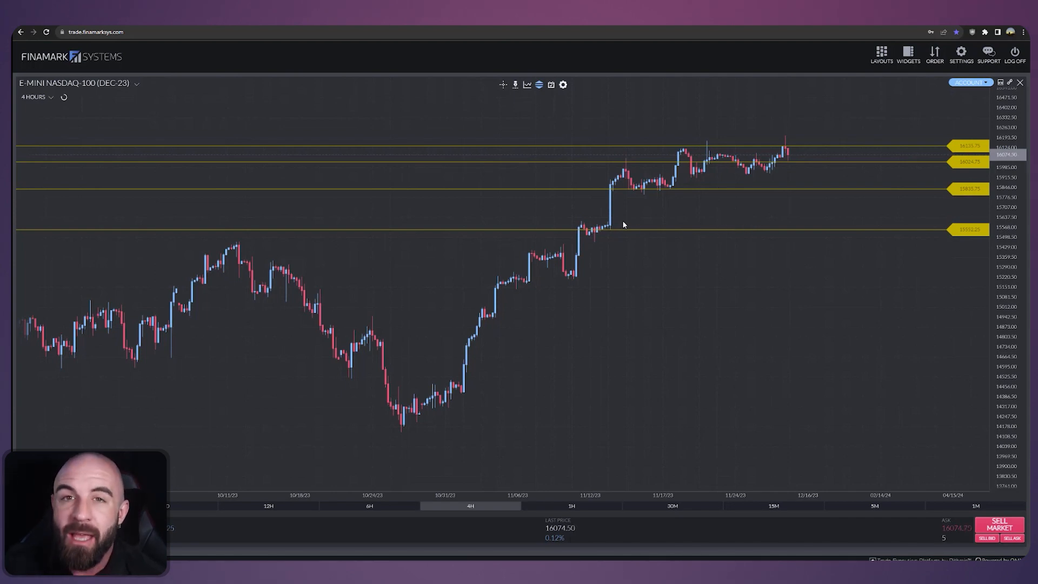
{"action": "mouse_move", "coordinate": [612, 233]}
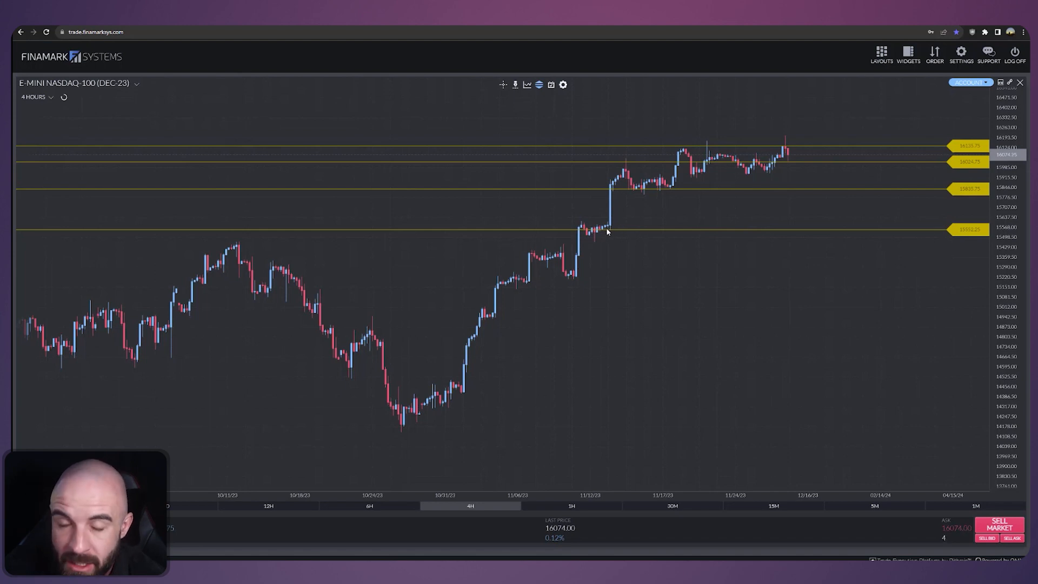
{"action": "mouse_move", "coordinate": [804, 241]}
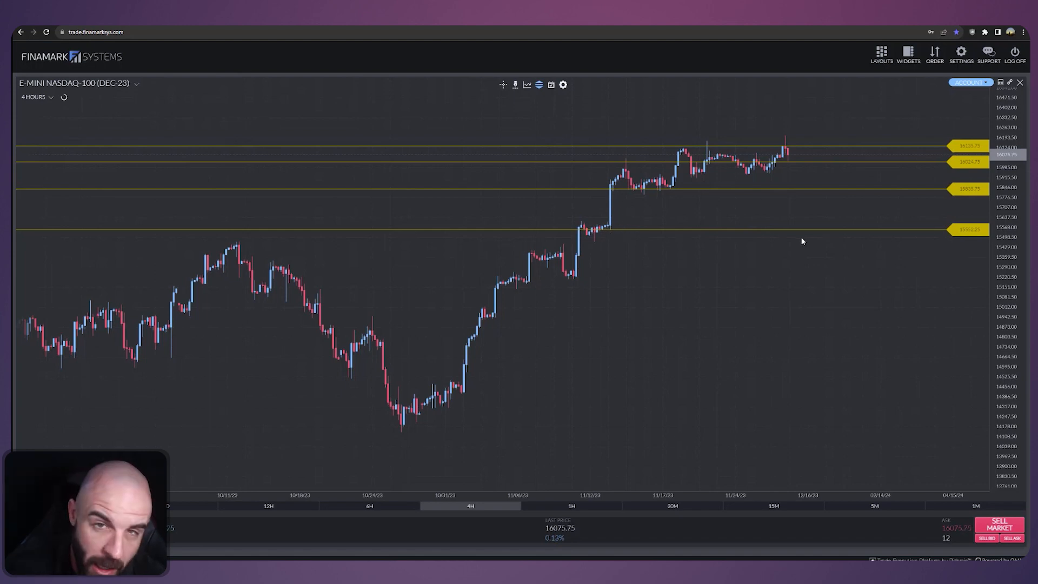